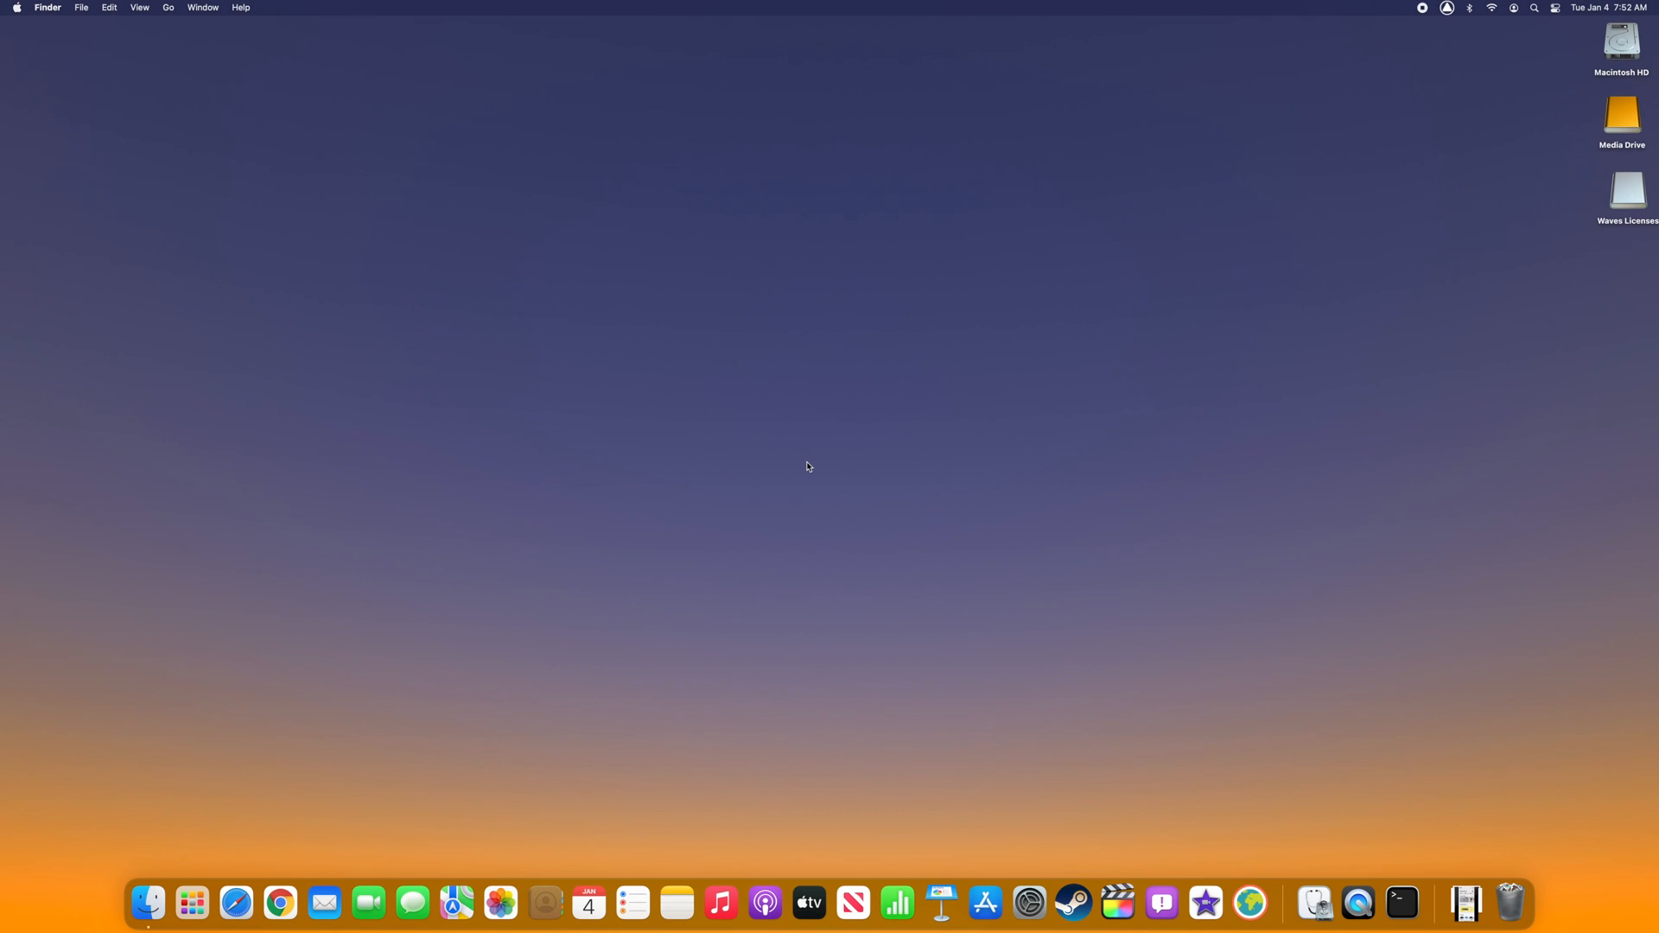
mouse_move(572, 755)
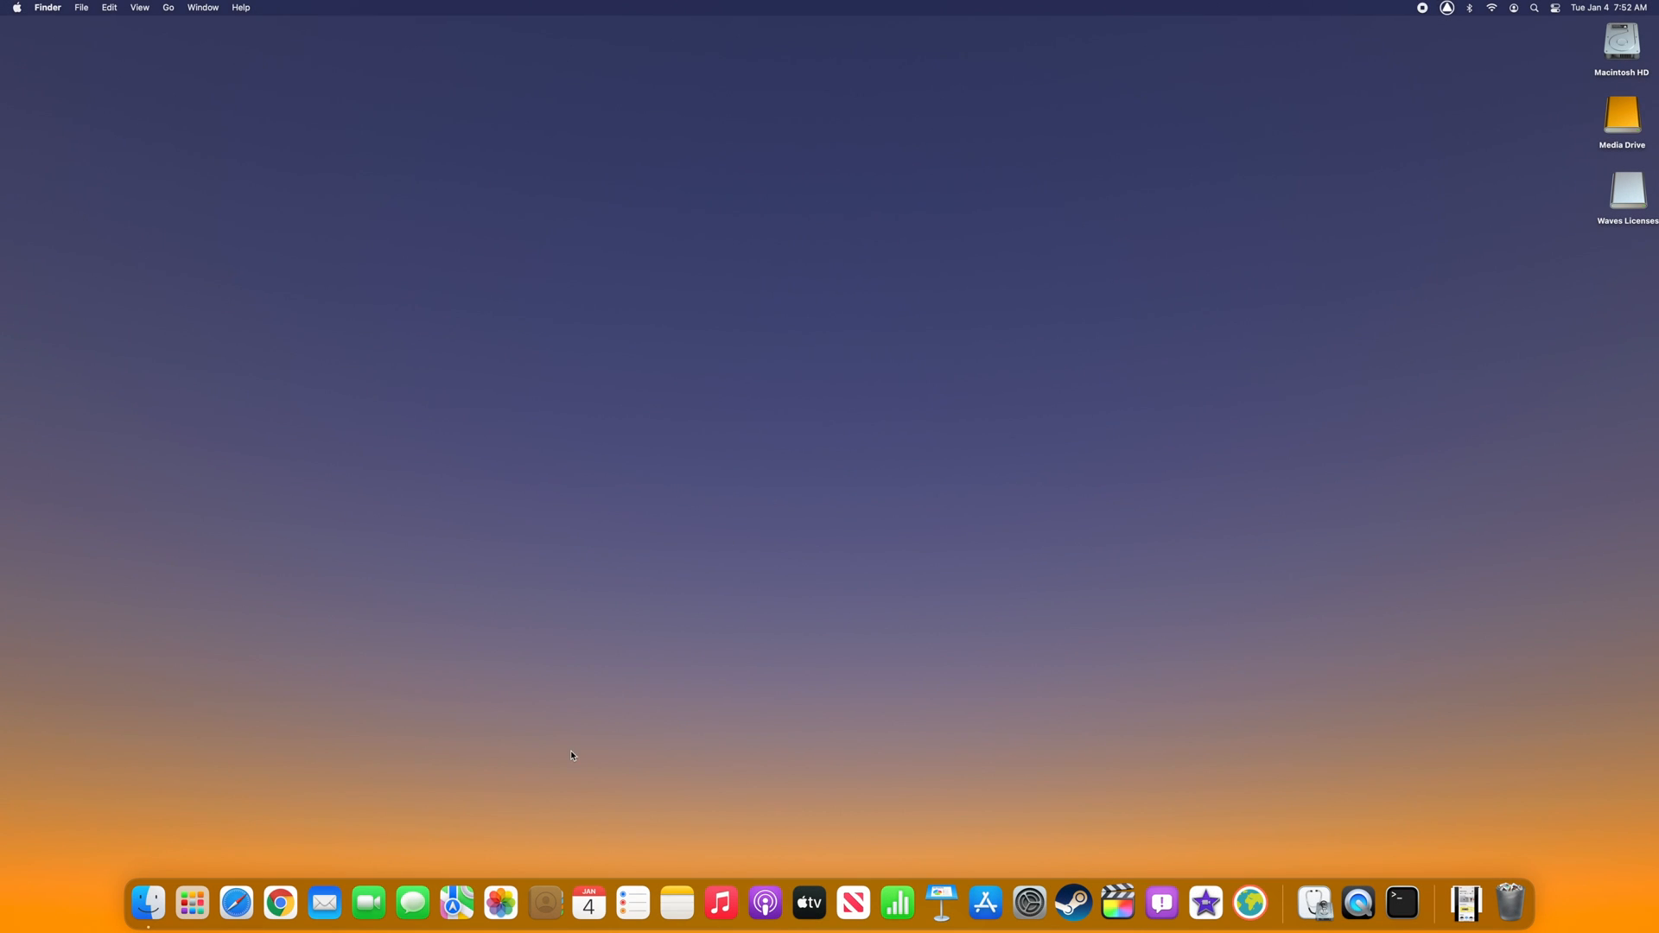
Launch Photos from the Dock, showing the All Photos grid of the existing 2014–2018 library
left_click(499, 907)
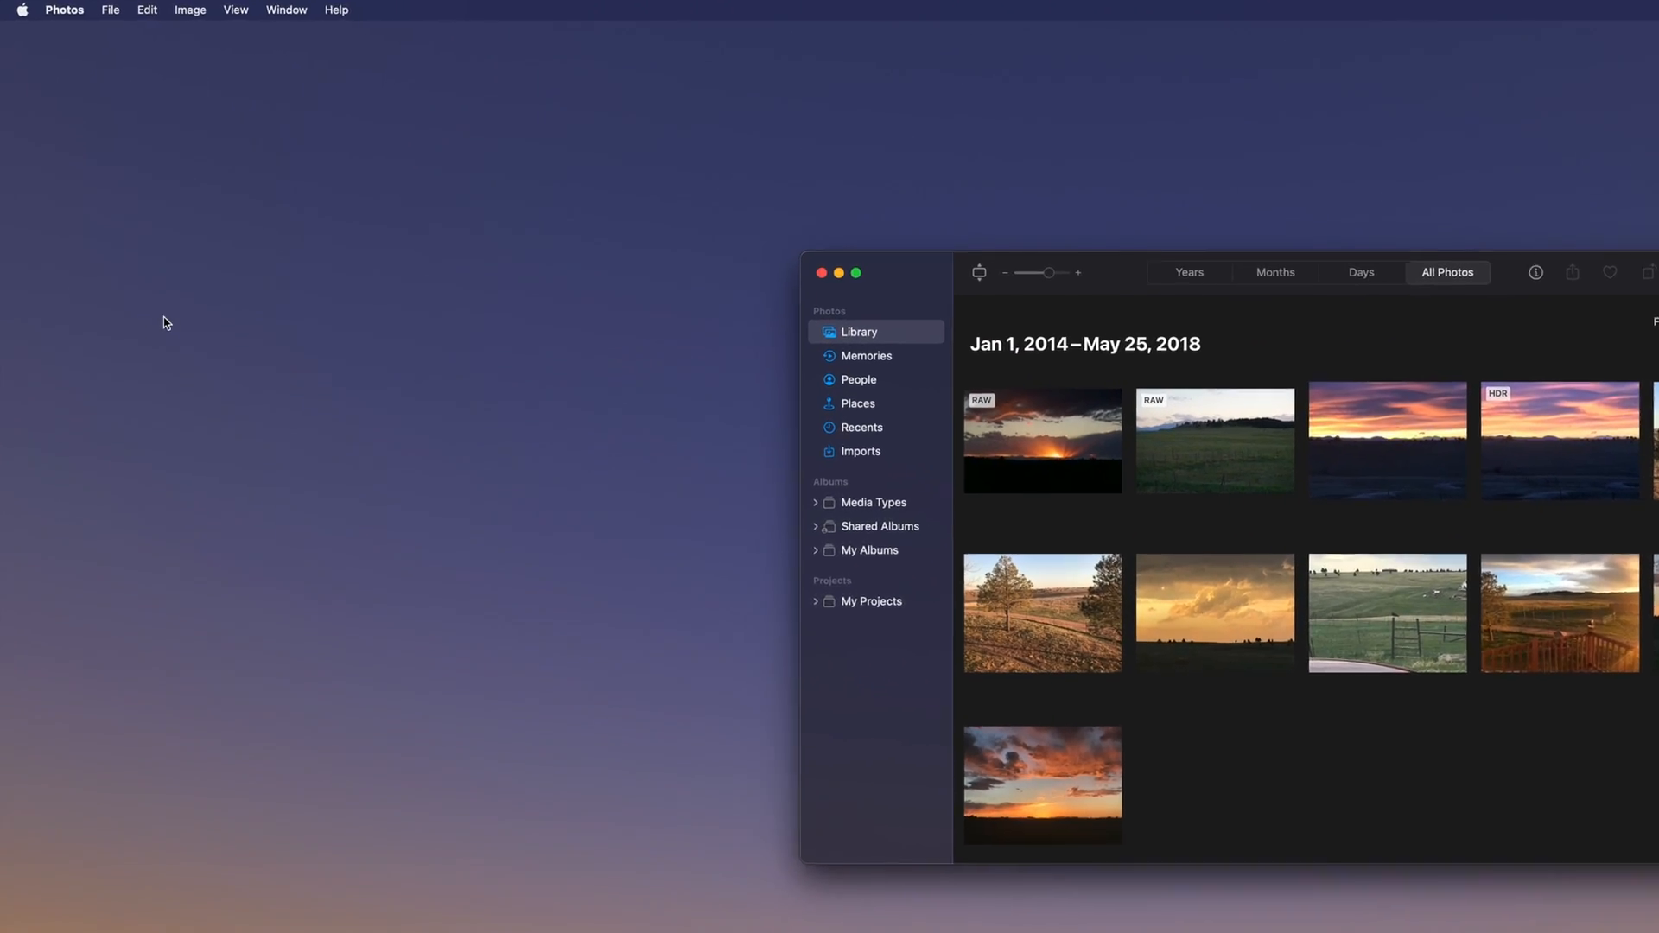
Bring up Photos Preferences on the General tab showing the library location in Pictures
left_click(64, 11)
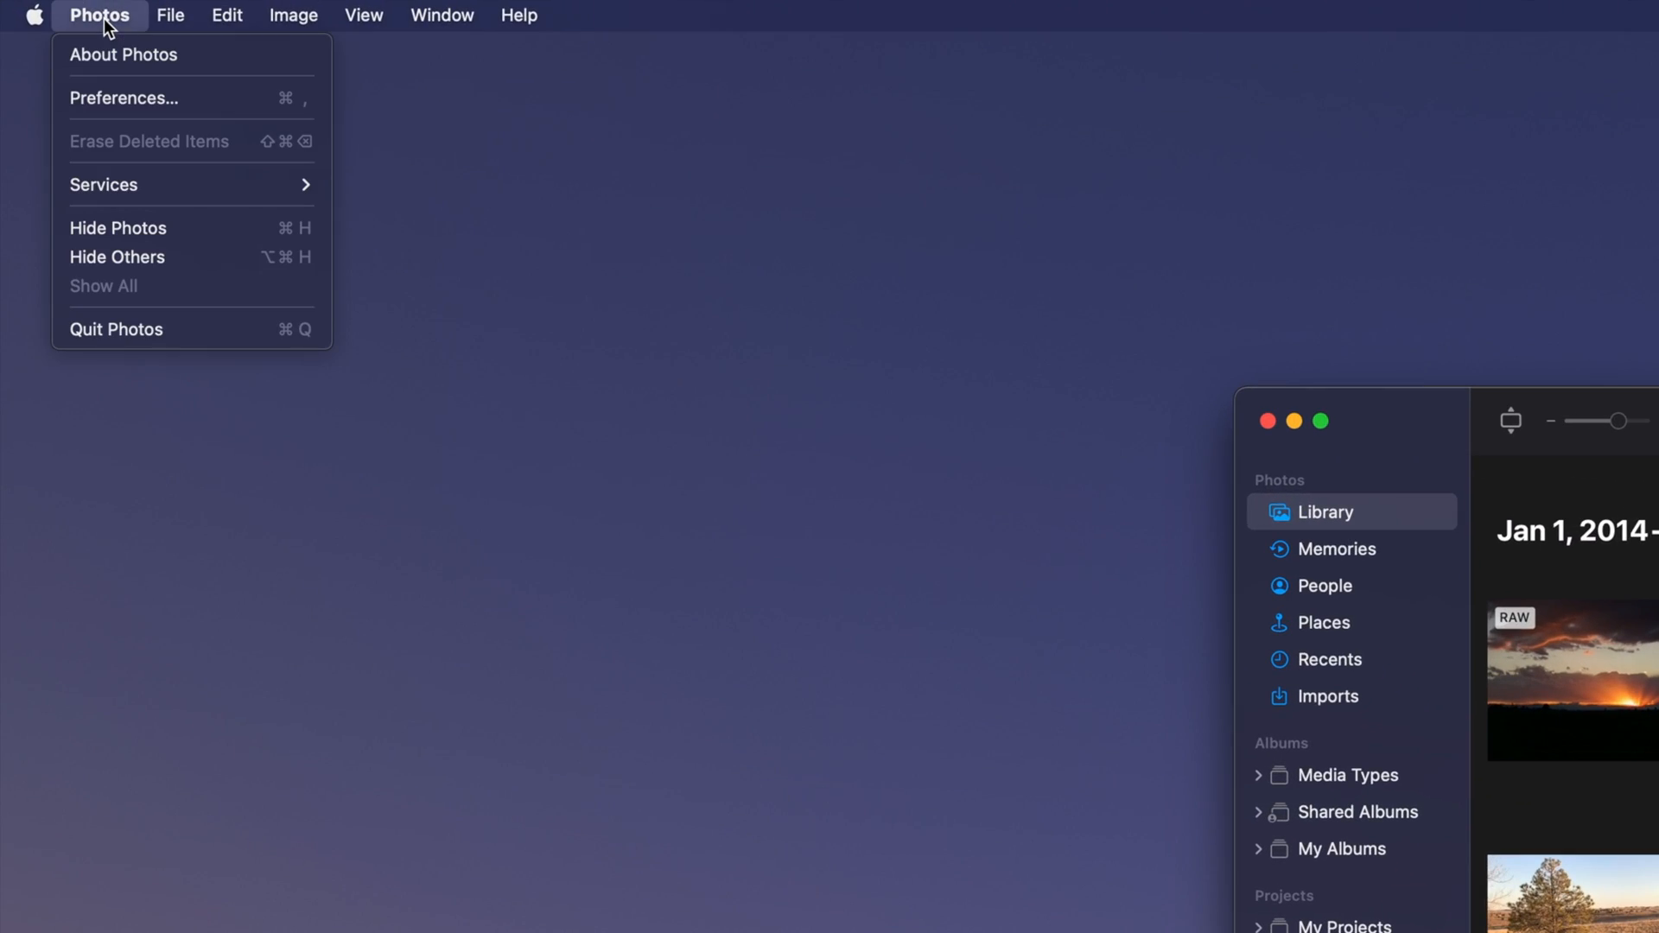
mouse_move(153, 111)
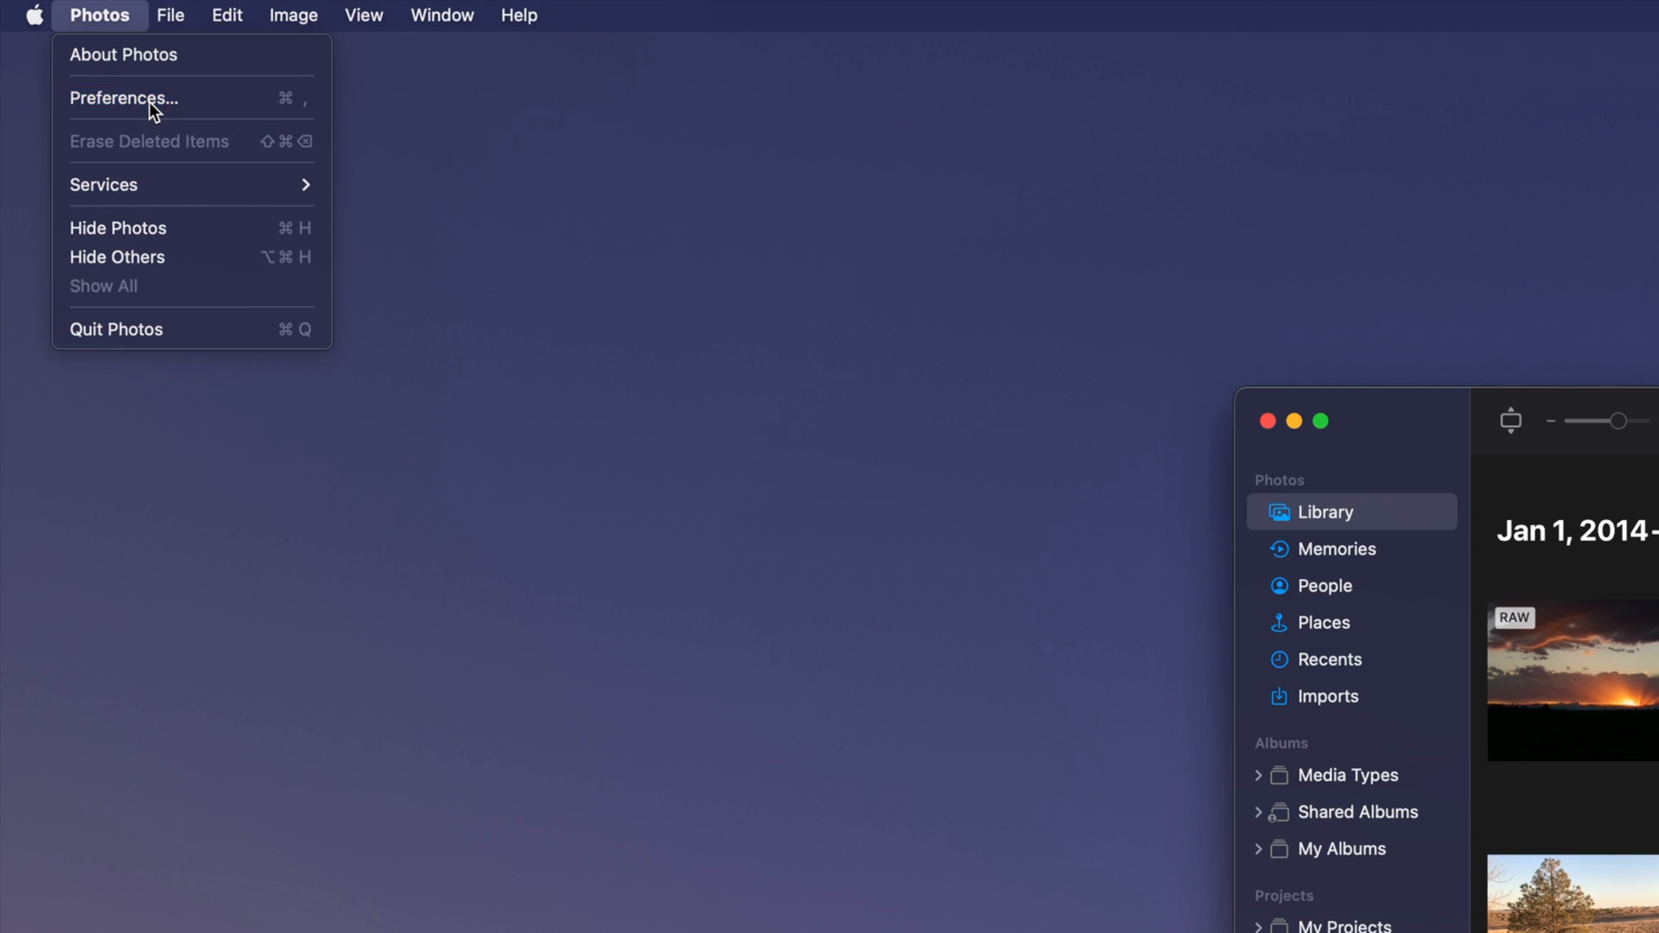
left_click(124, 96)
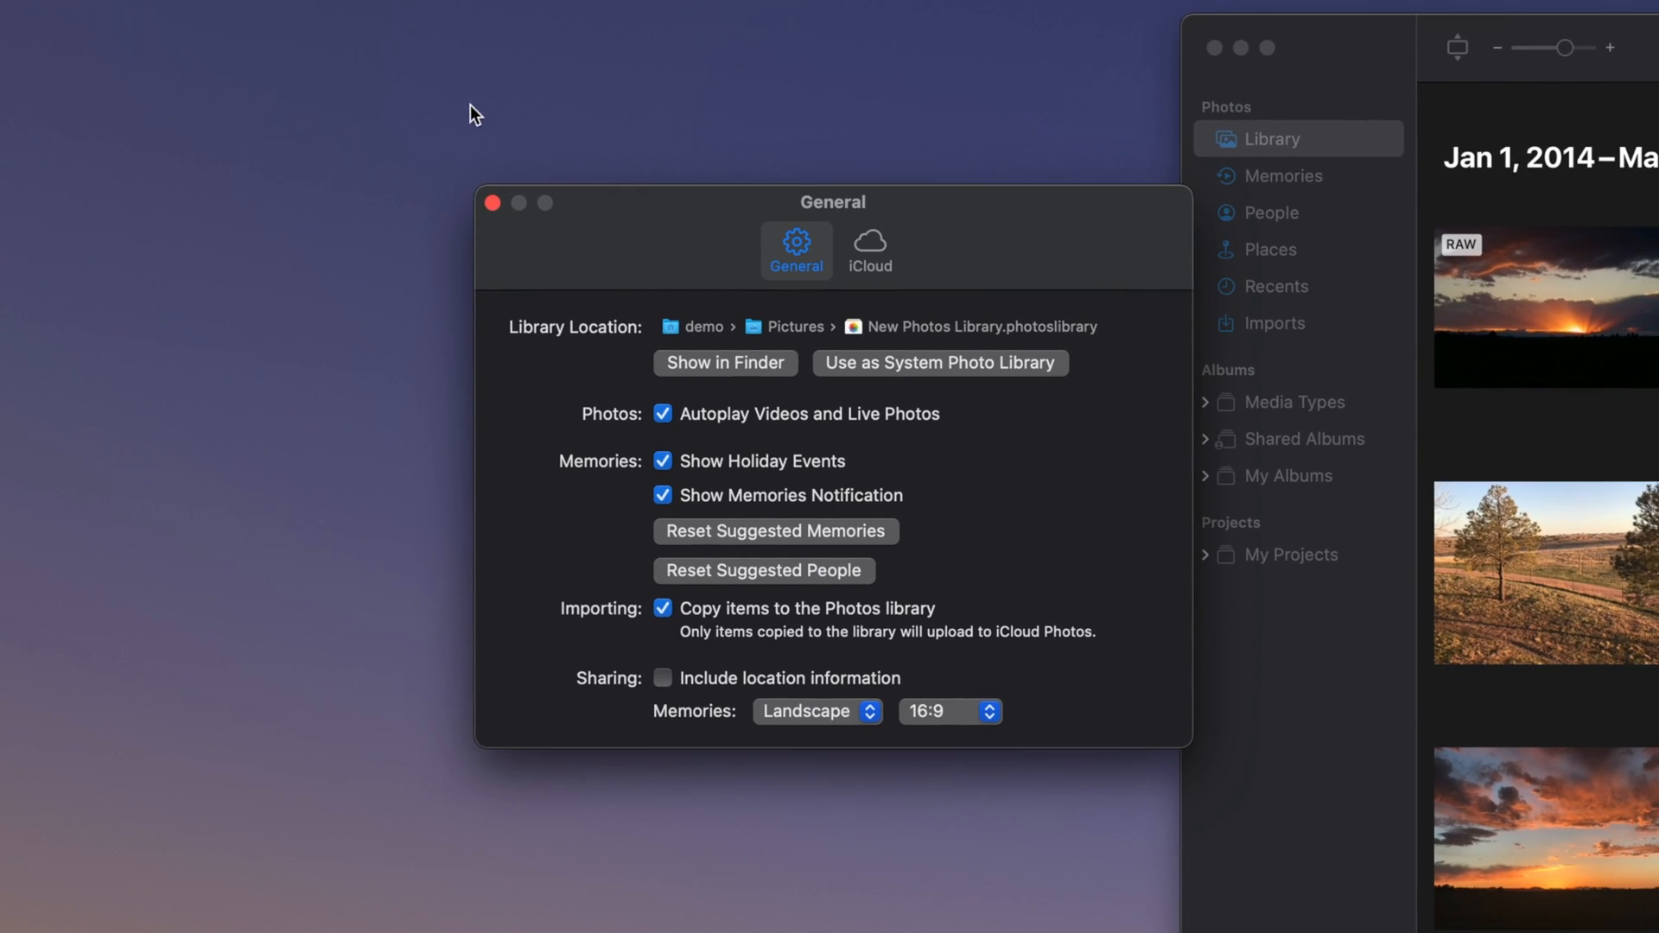
mouse_move(772, 301)
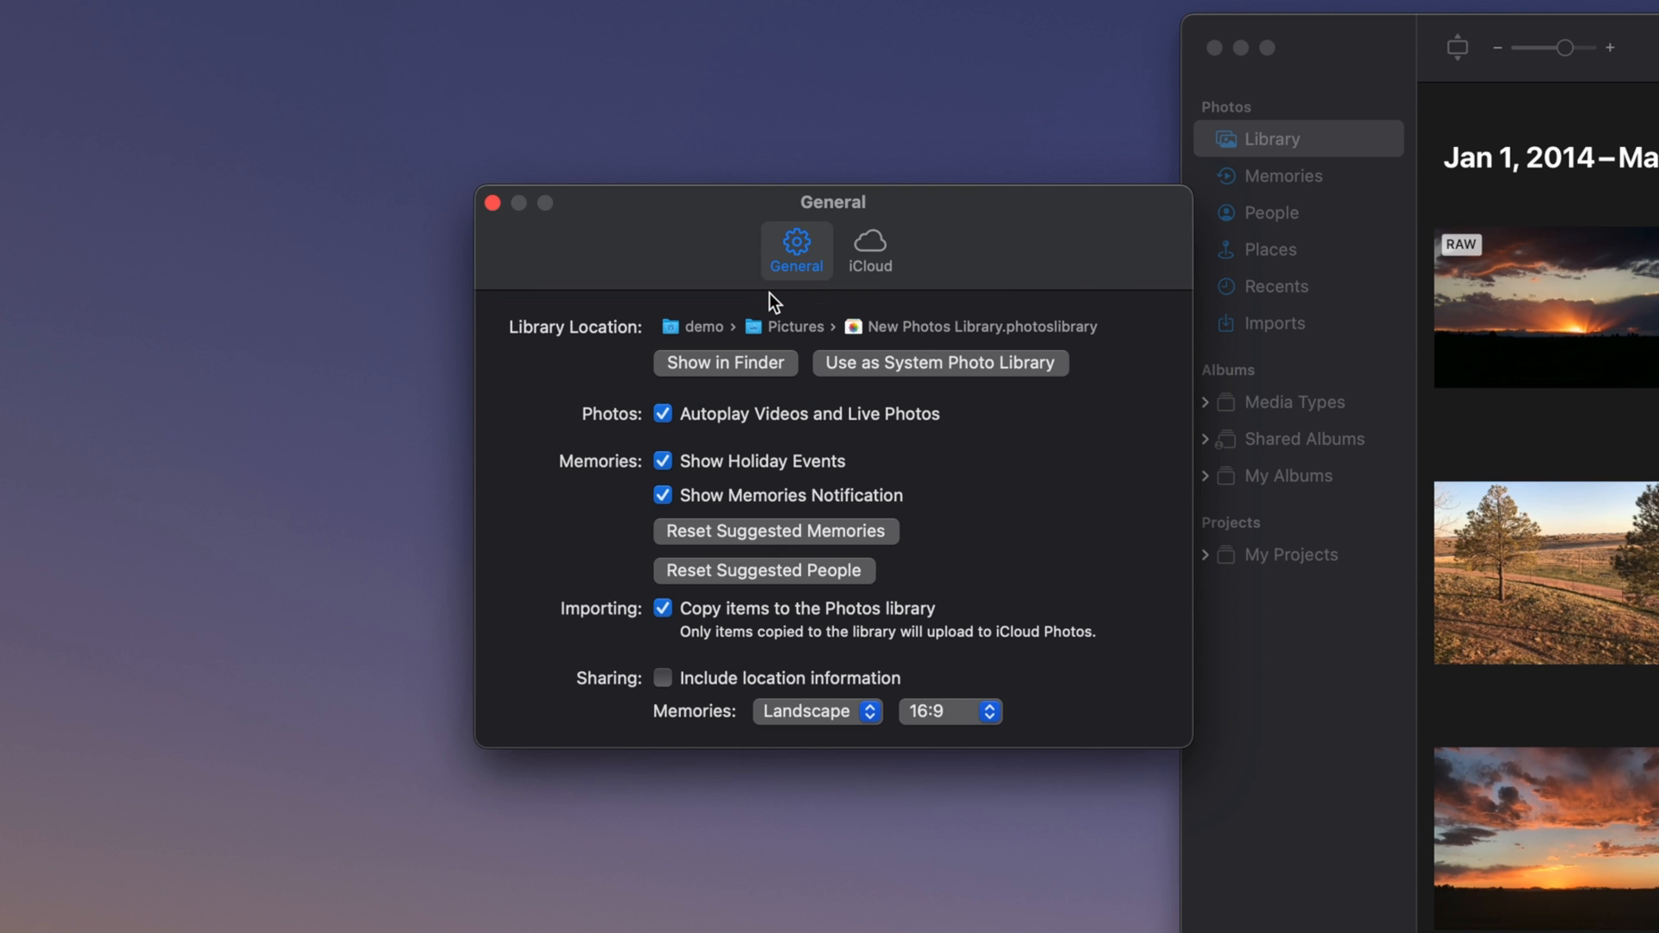
Reveal and select the 81.2 MB New Photos Library file in the Pictures folder in Finder
left_click(724, 361)
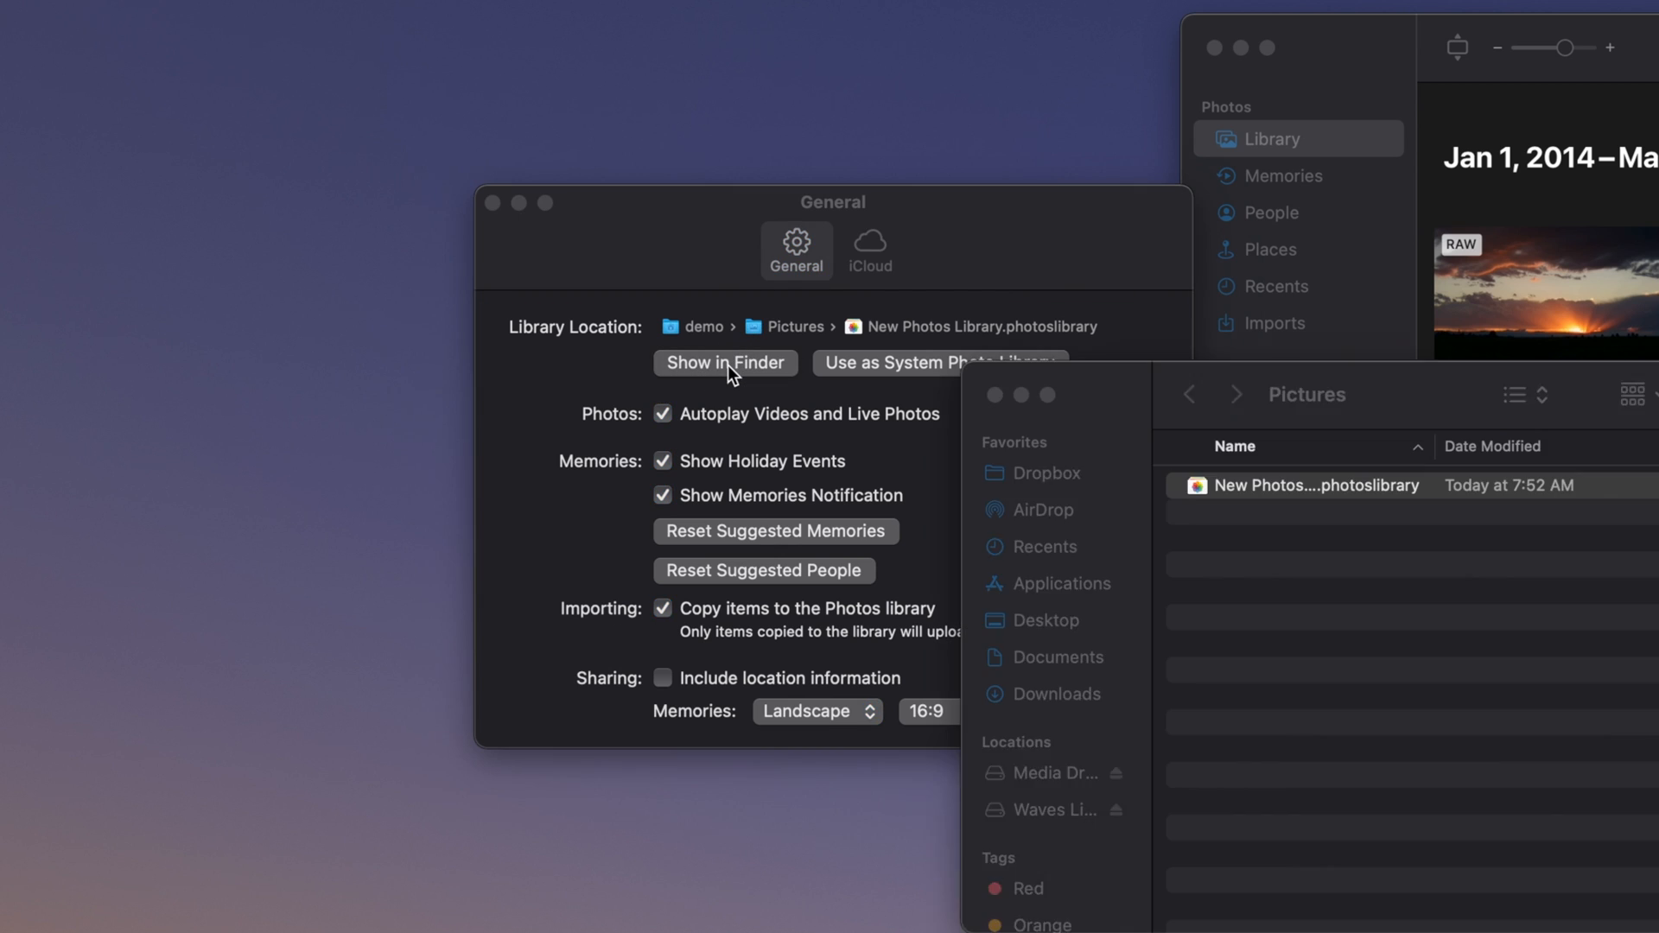
left_click(725, 361)
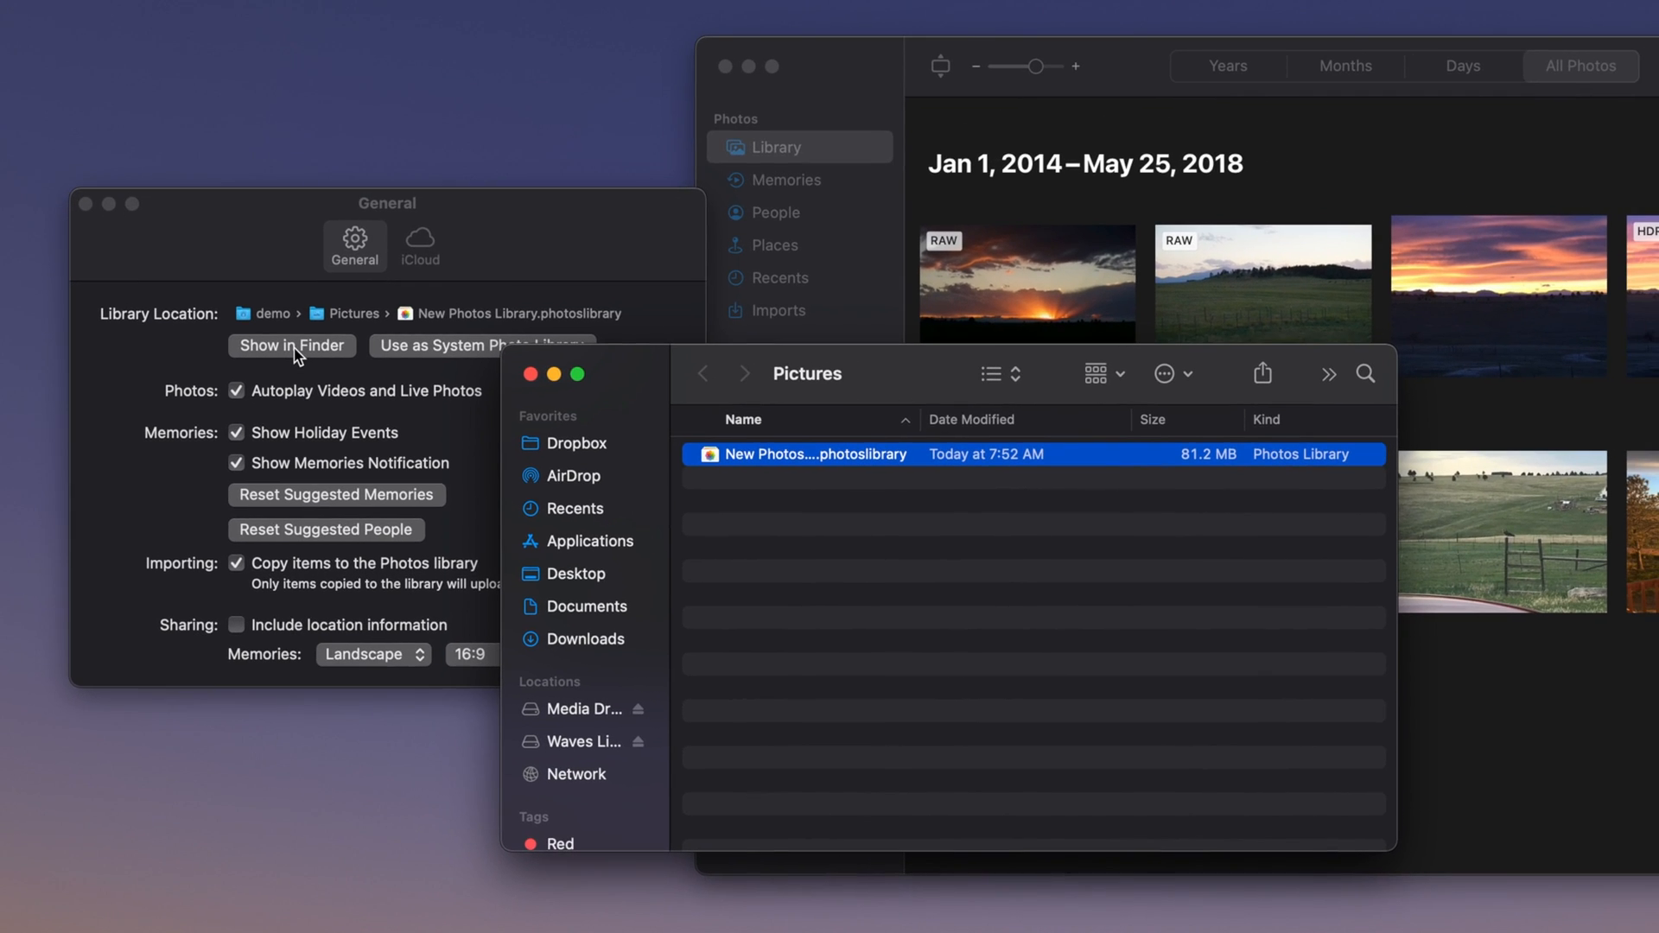
mouse_move(832, 102)
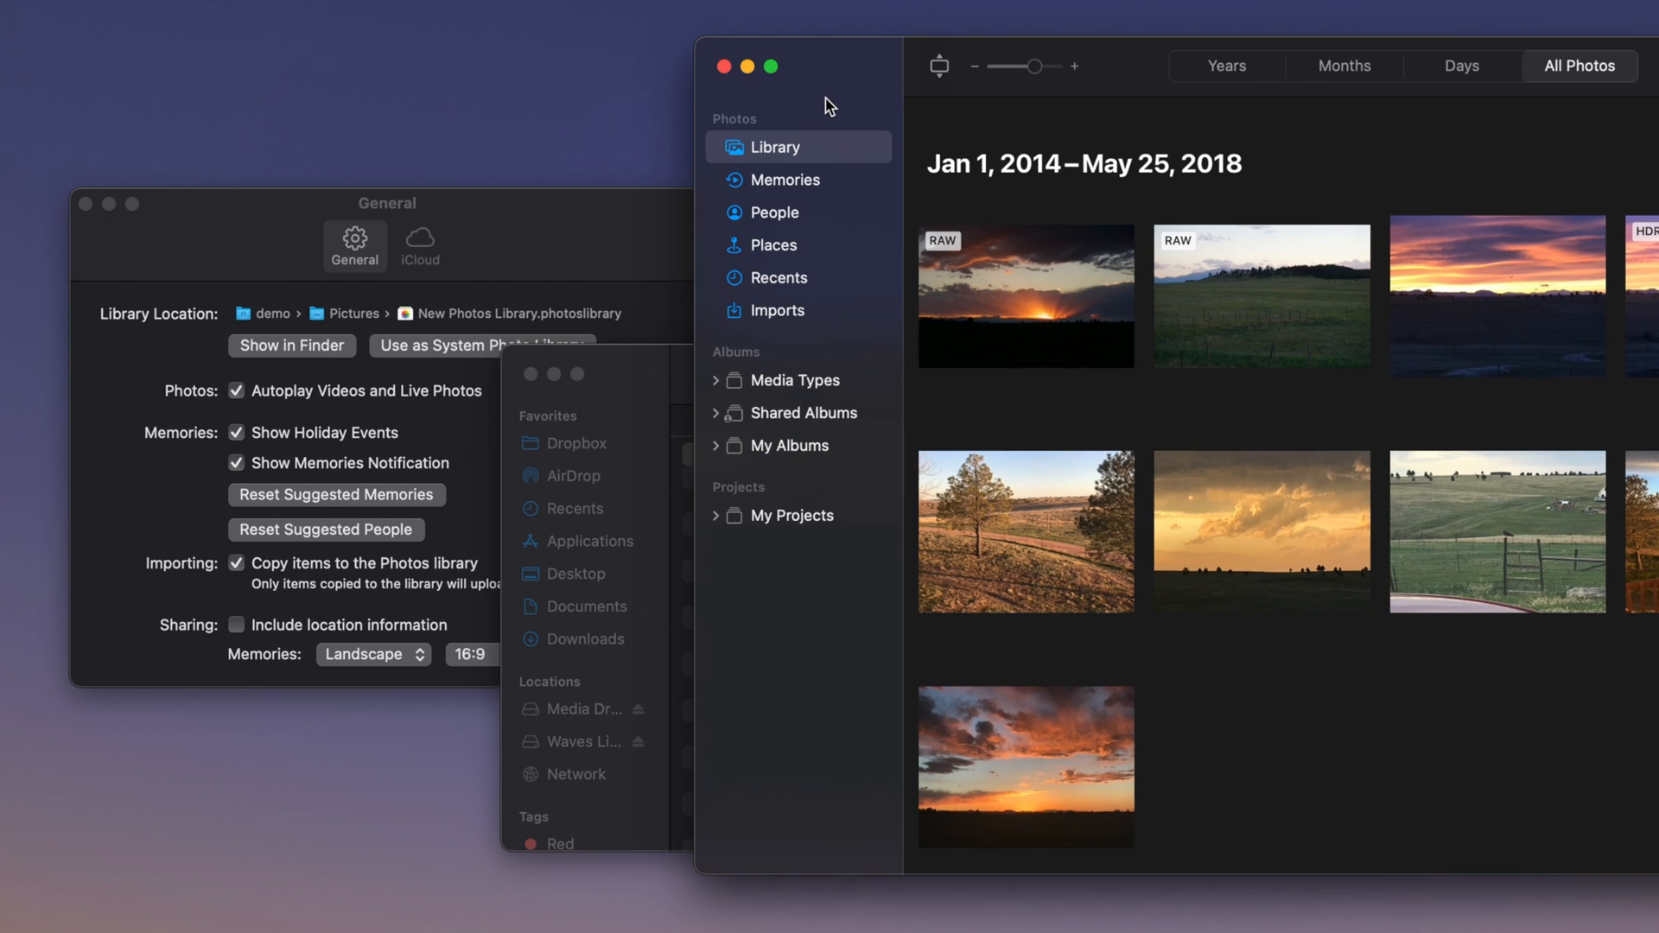
Begin quitting Photos from its app menu so the library and preferences windows close
left_click(88, 14)
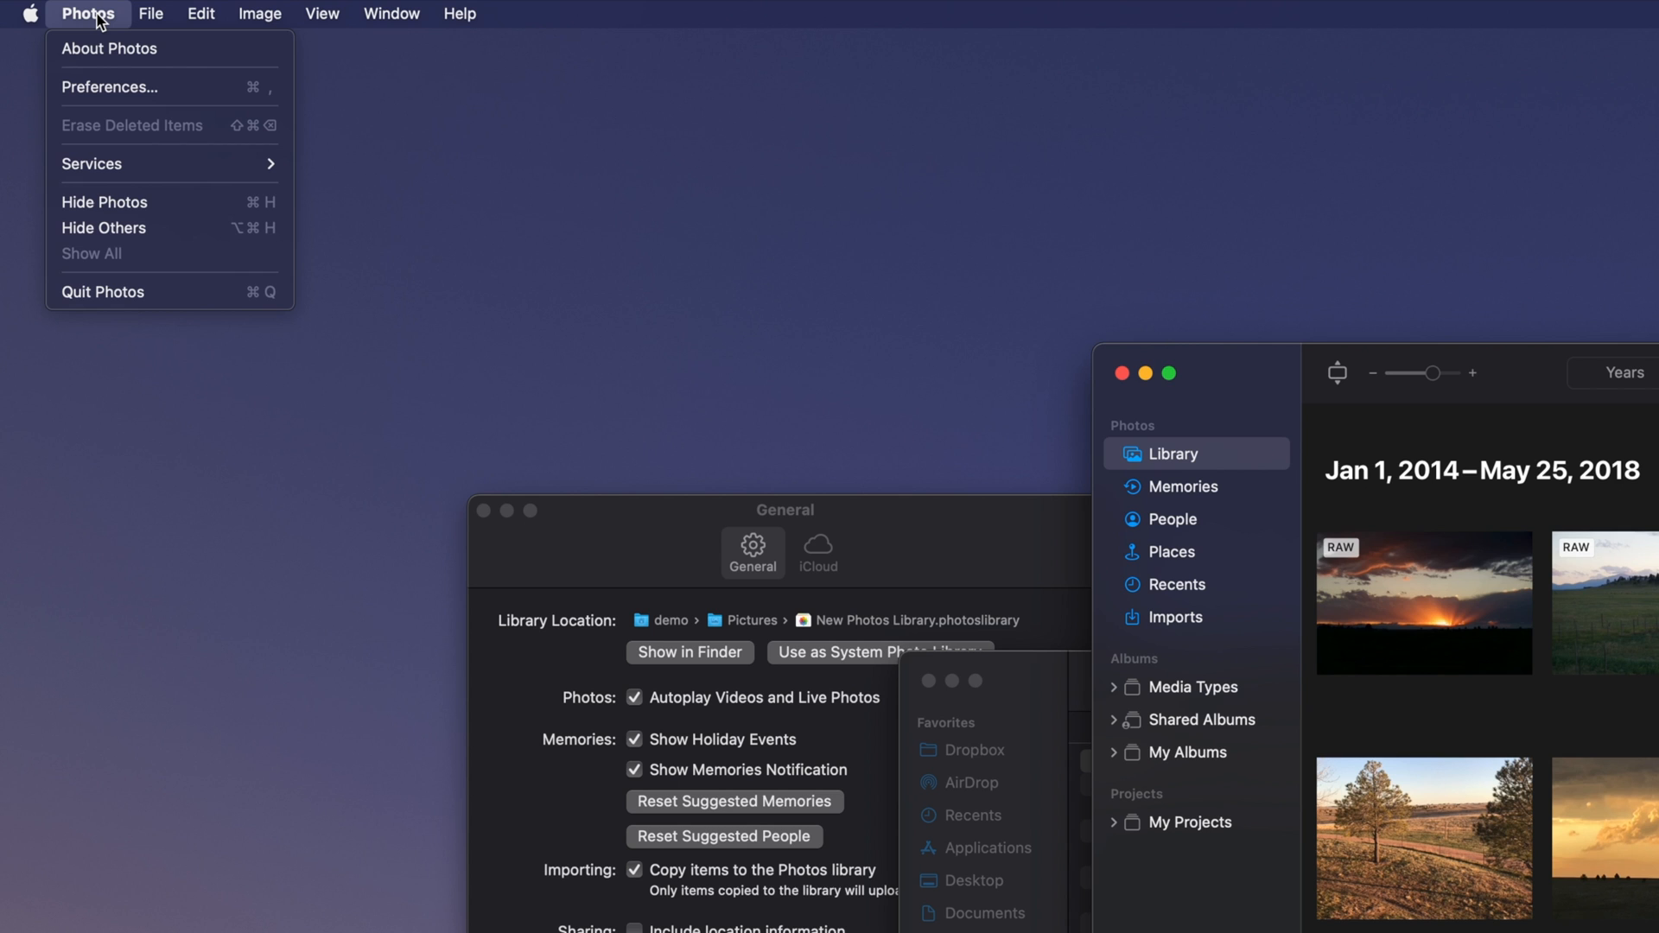
mouse_move(135, 297)
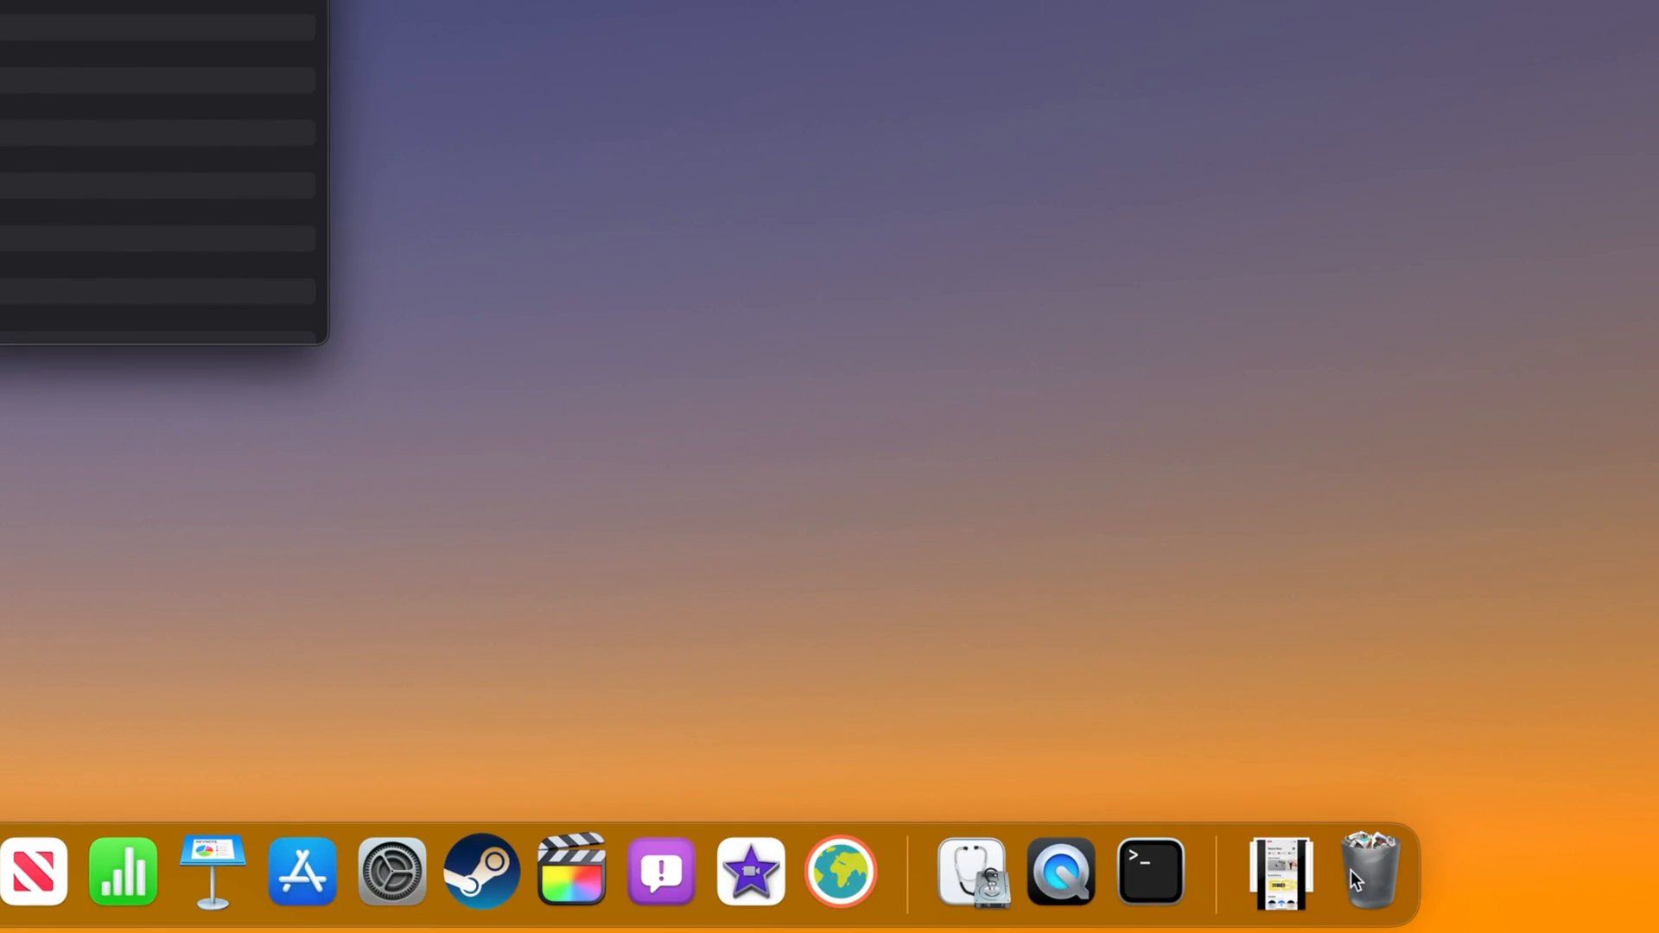
Empty the Trash and confirm the permanent erase, leaving Pictures empty
right_click(1370, 871)
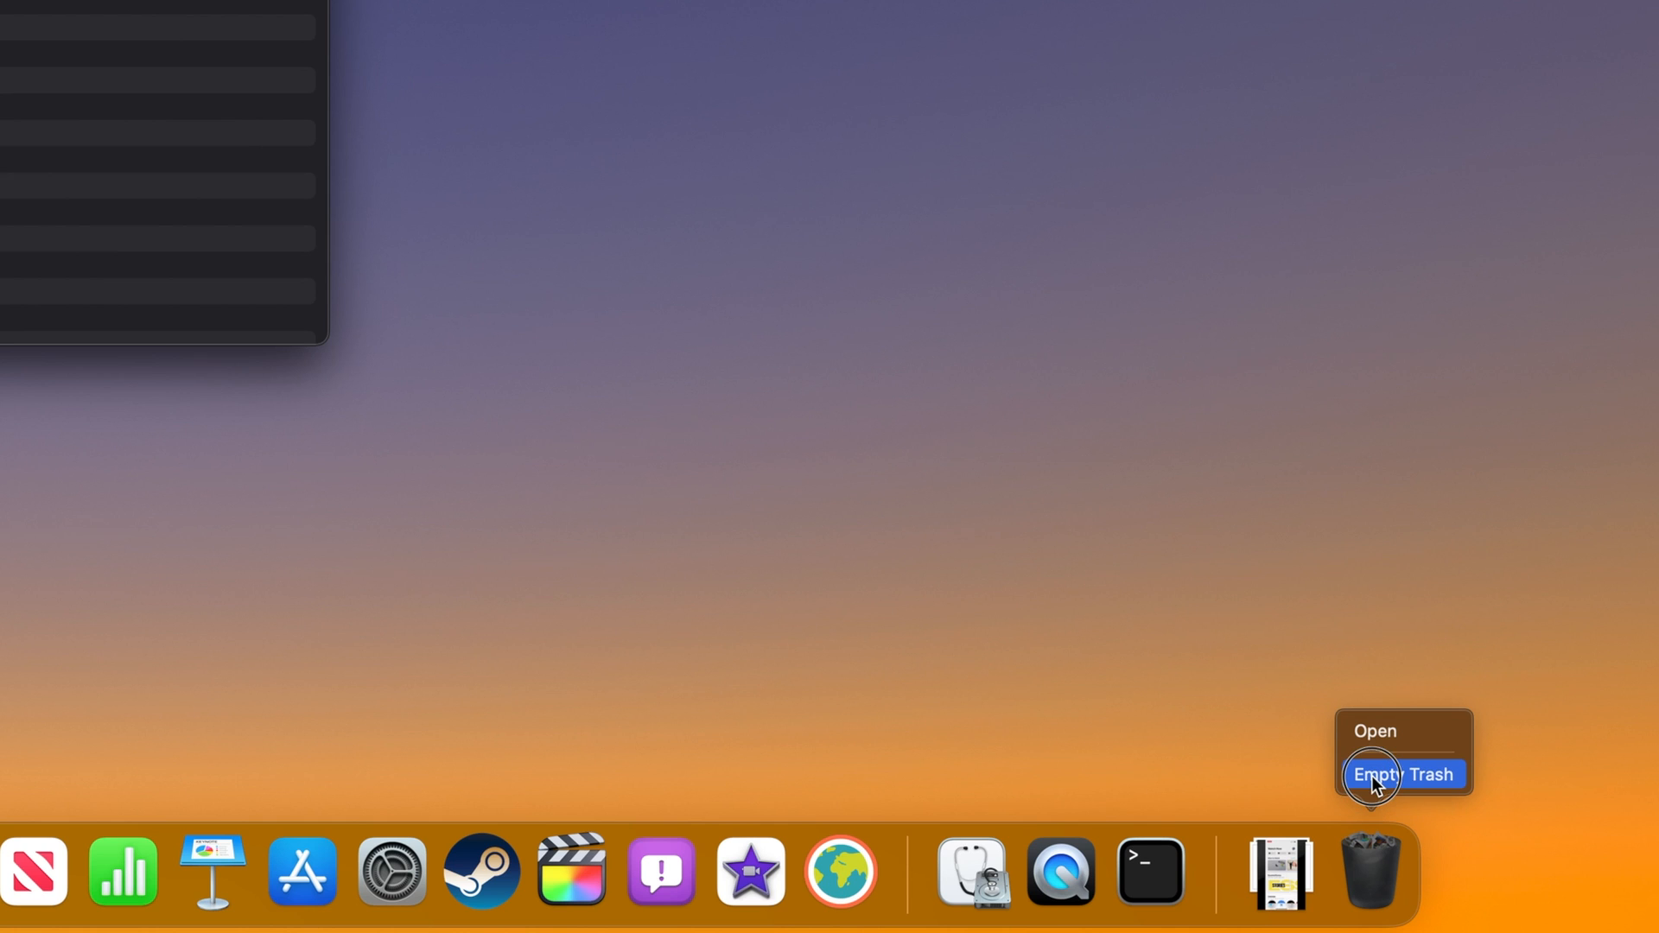
left_click(1404, 775)
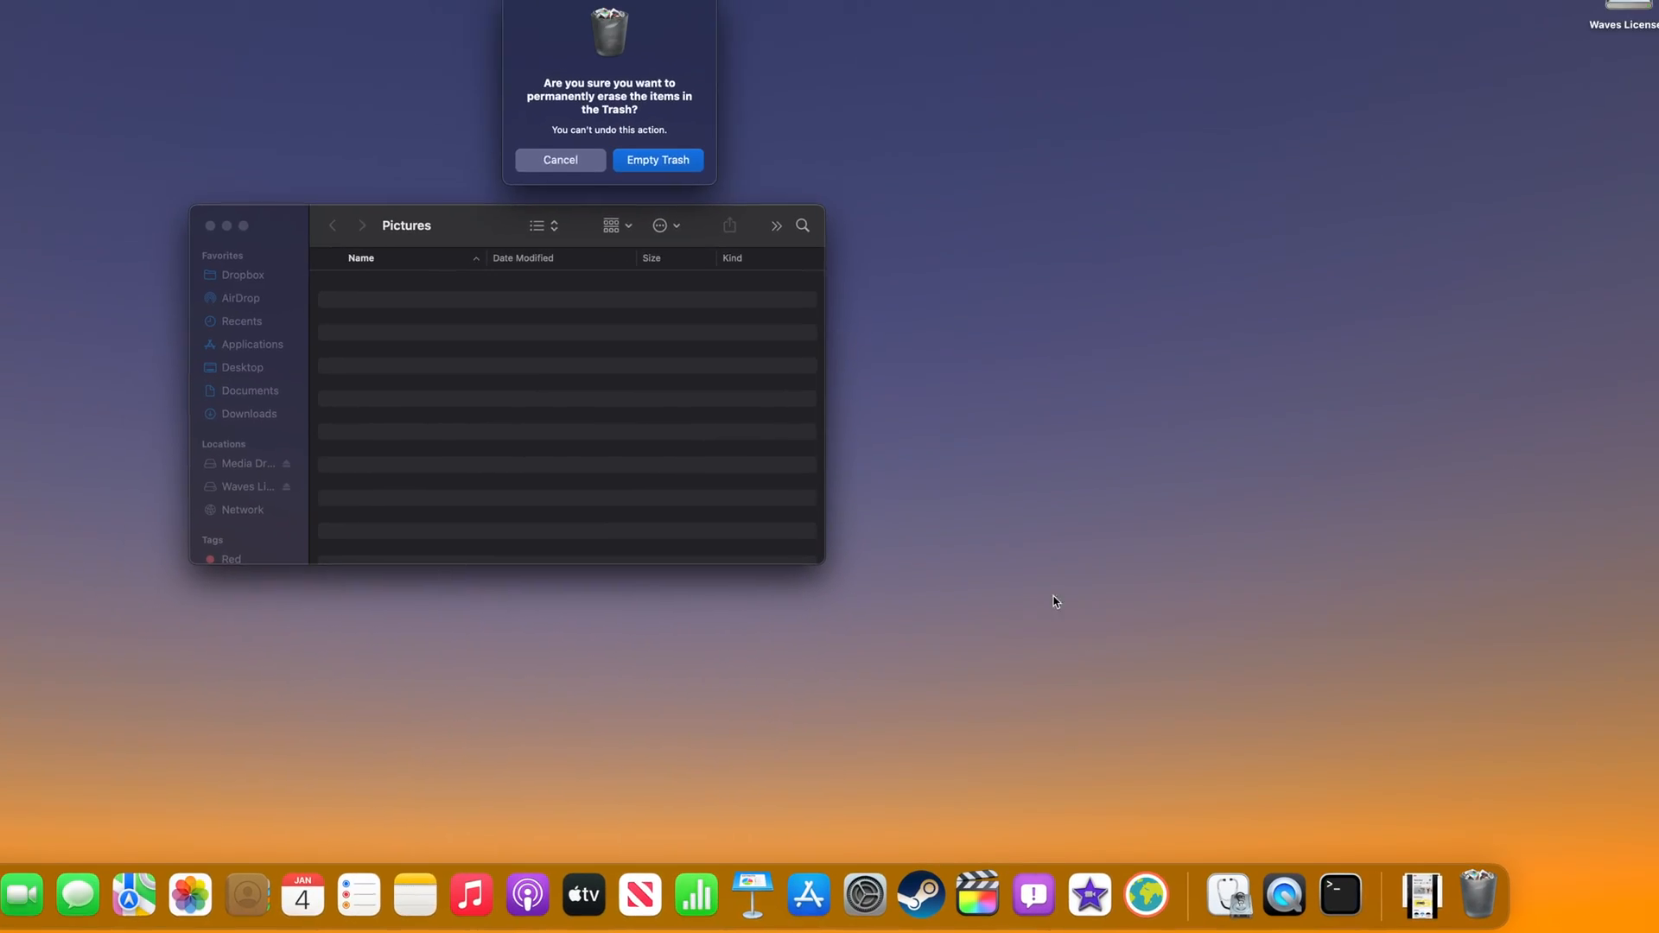
left_click(657, 159)
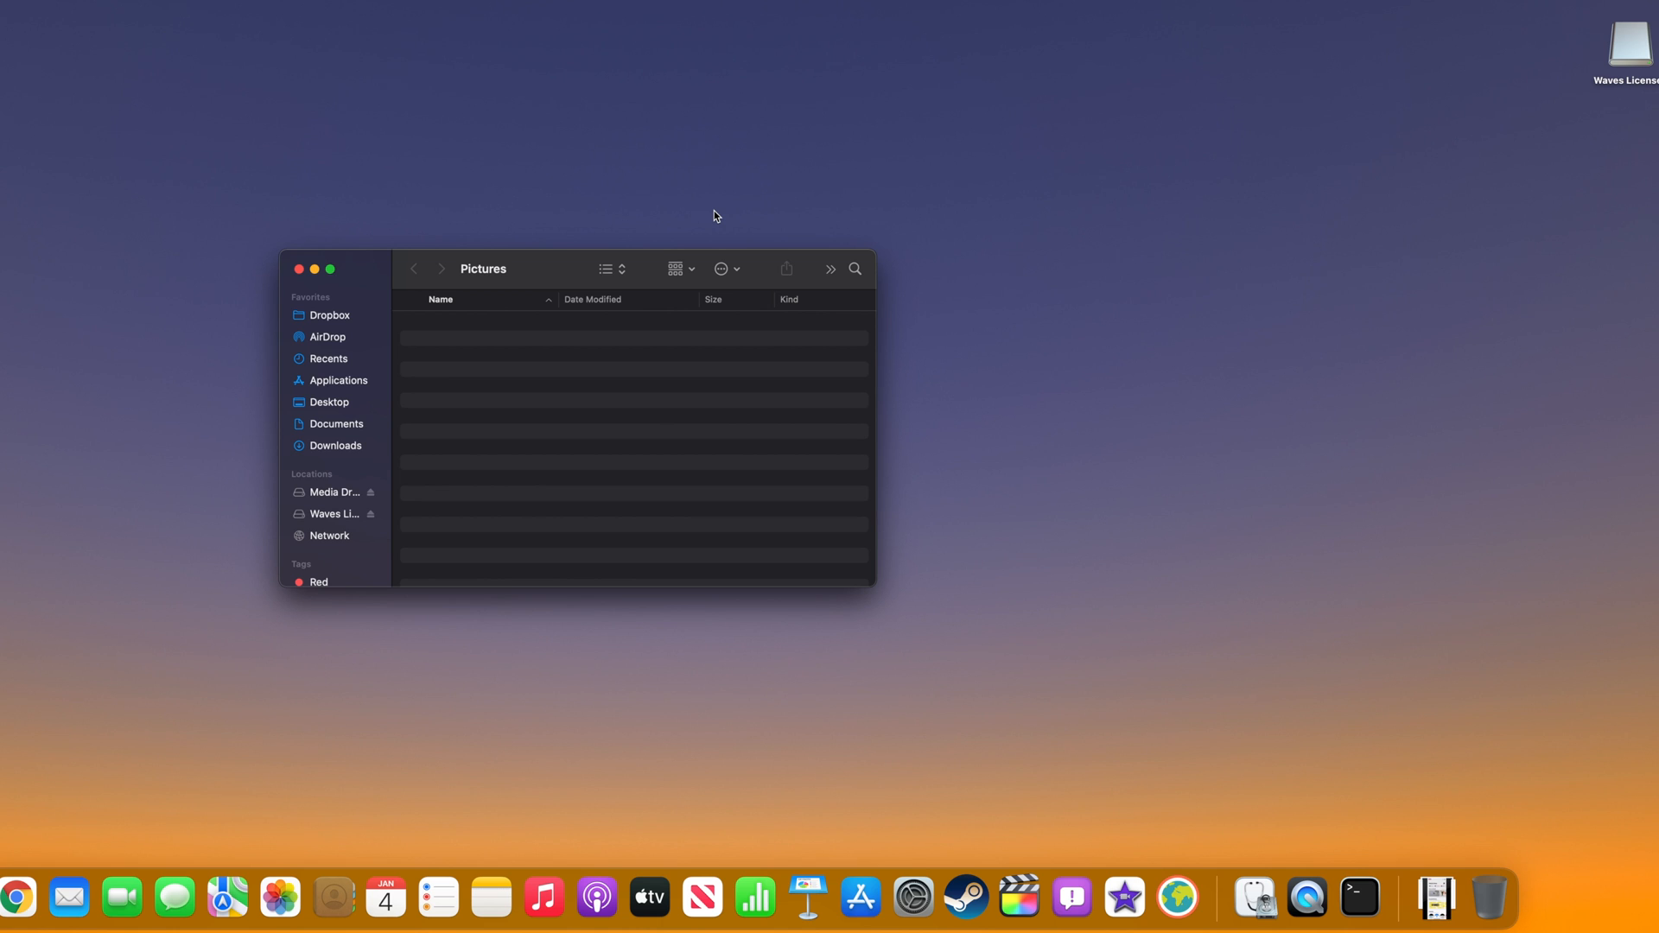
mouse_move(306, 847)
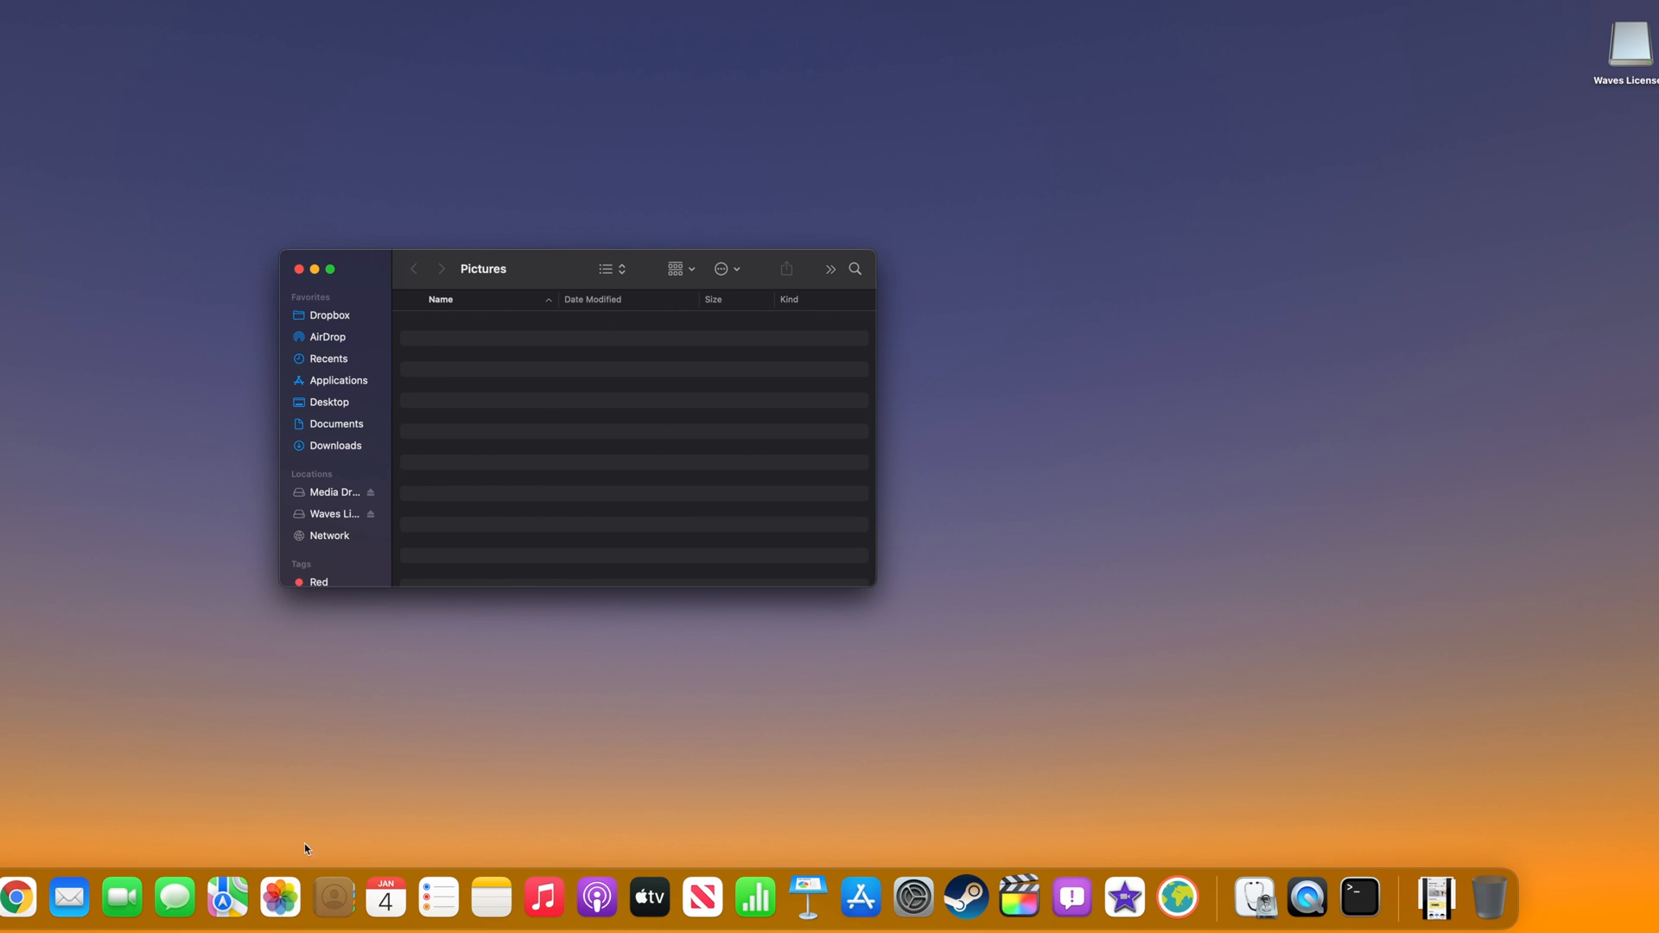
Relaunch Photos and choose Open Other… in the missing System Photo Library alert
left_click(279, 896)
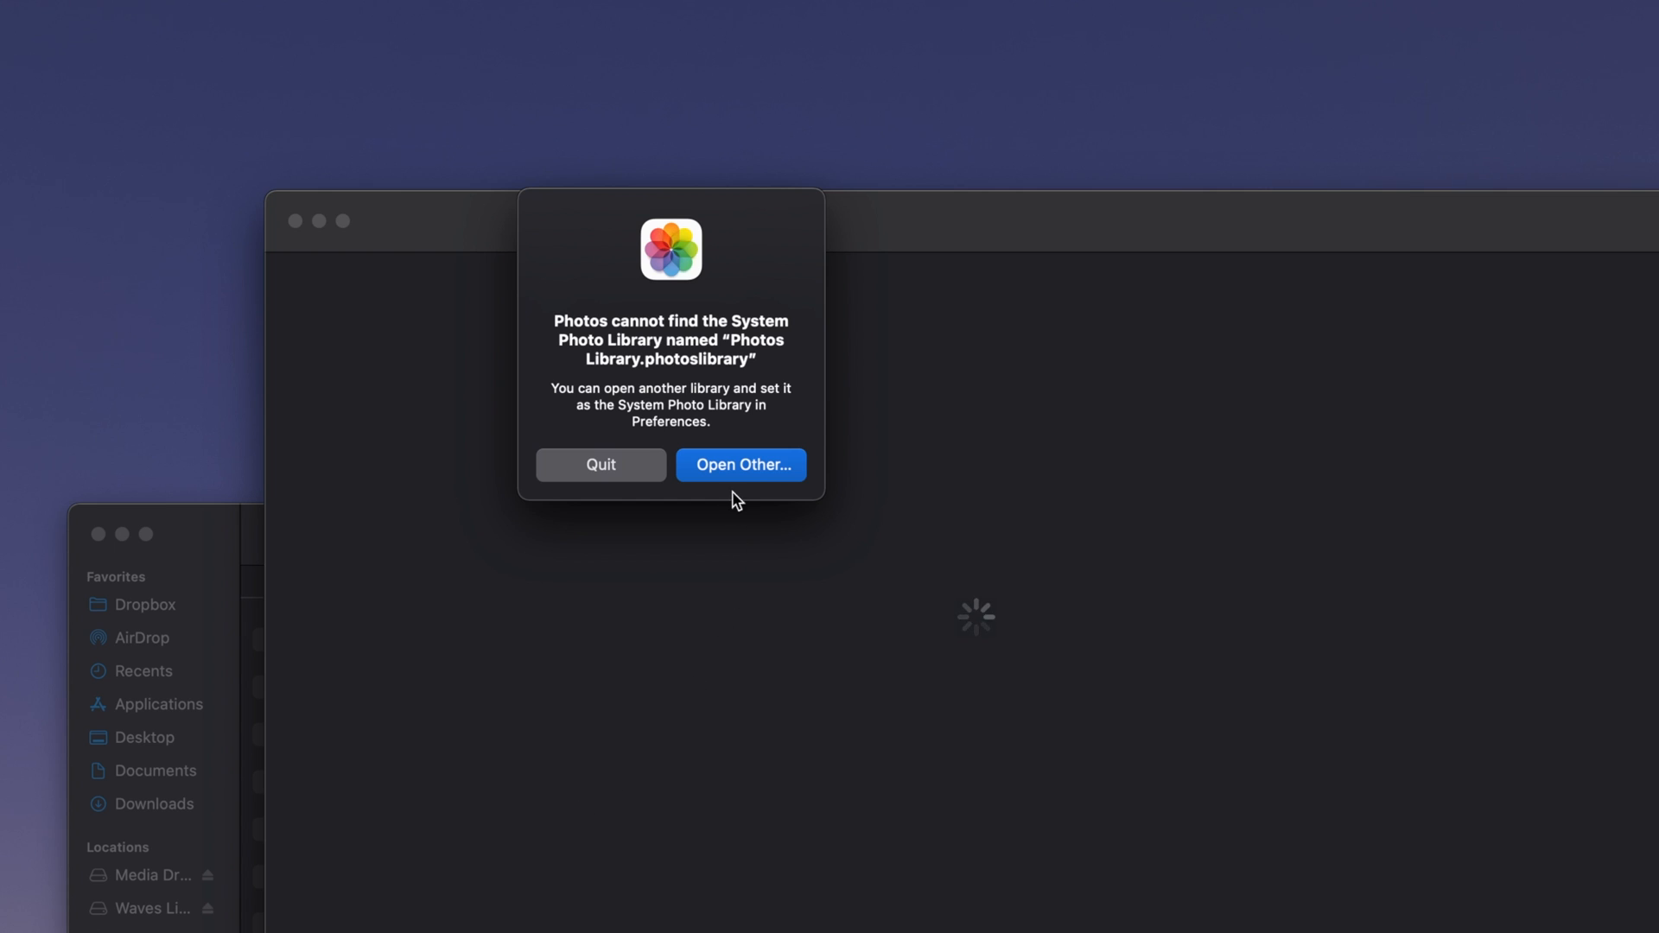
left_click(741, 464)
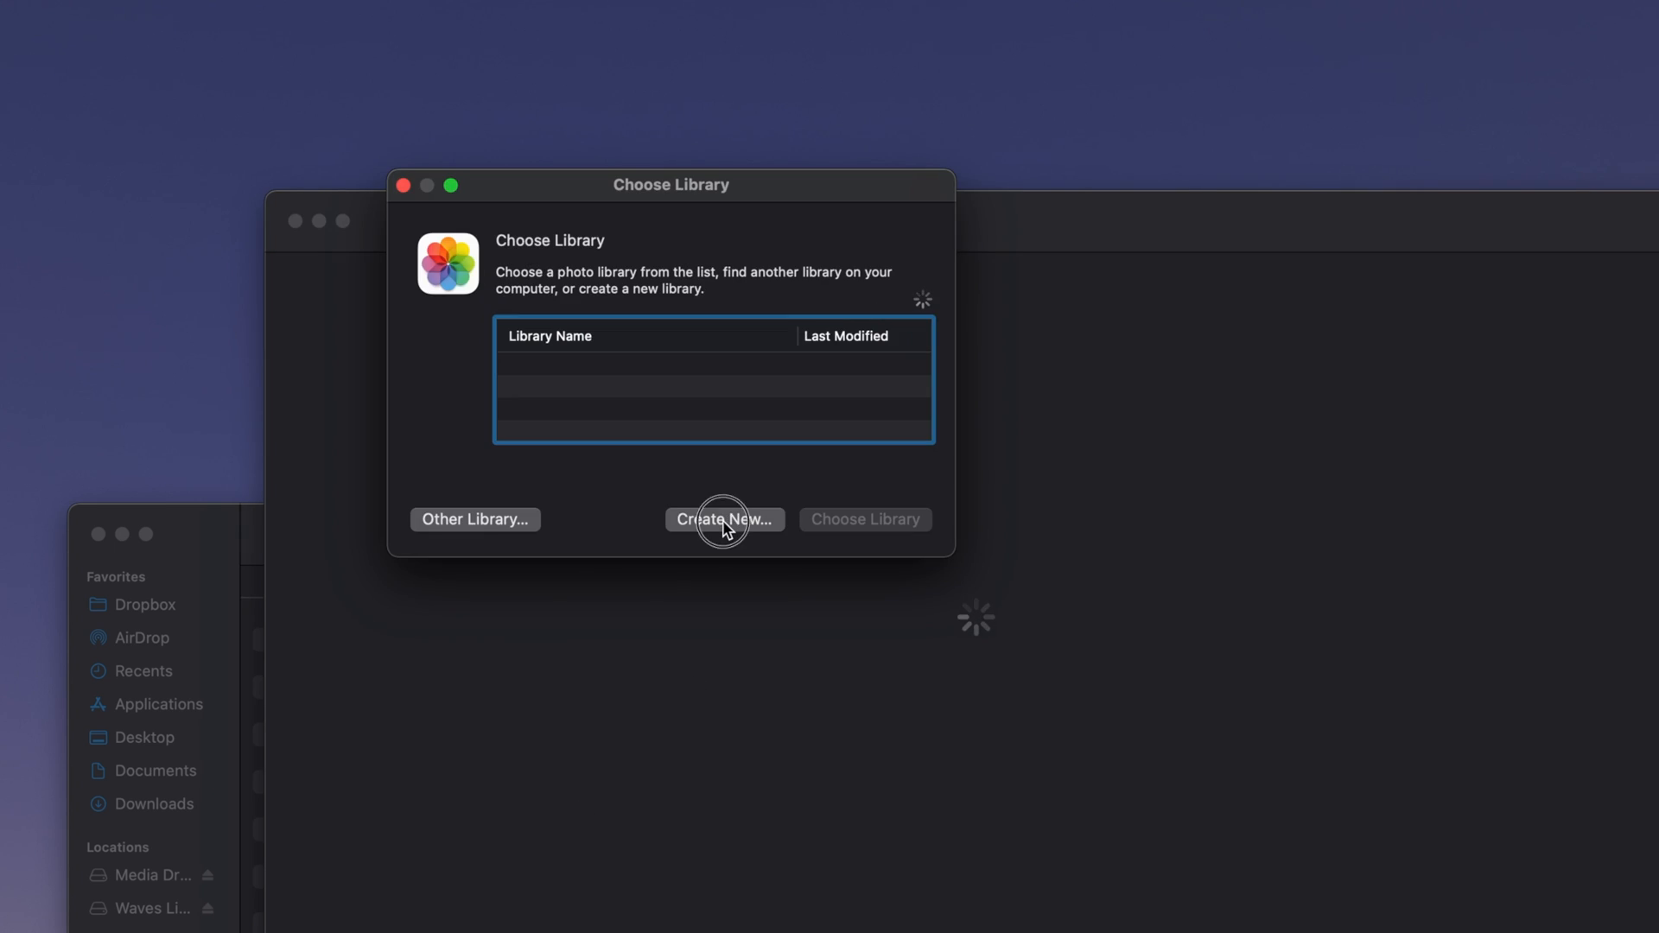
Create a new empty library named New Photos Library located in Pictures
left_click(724, 520)
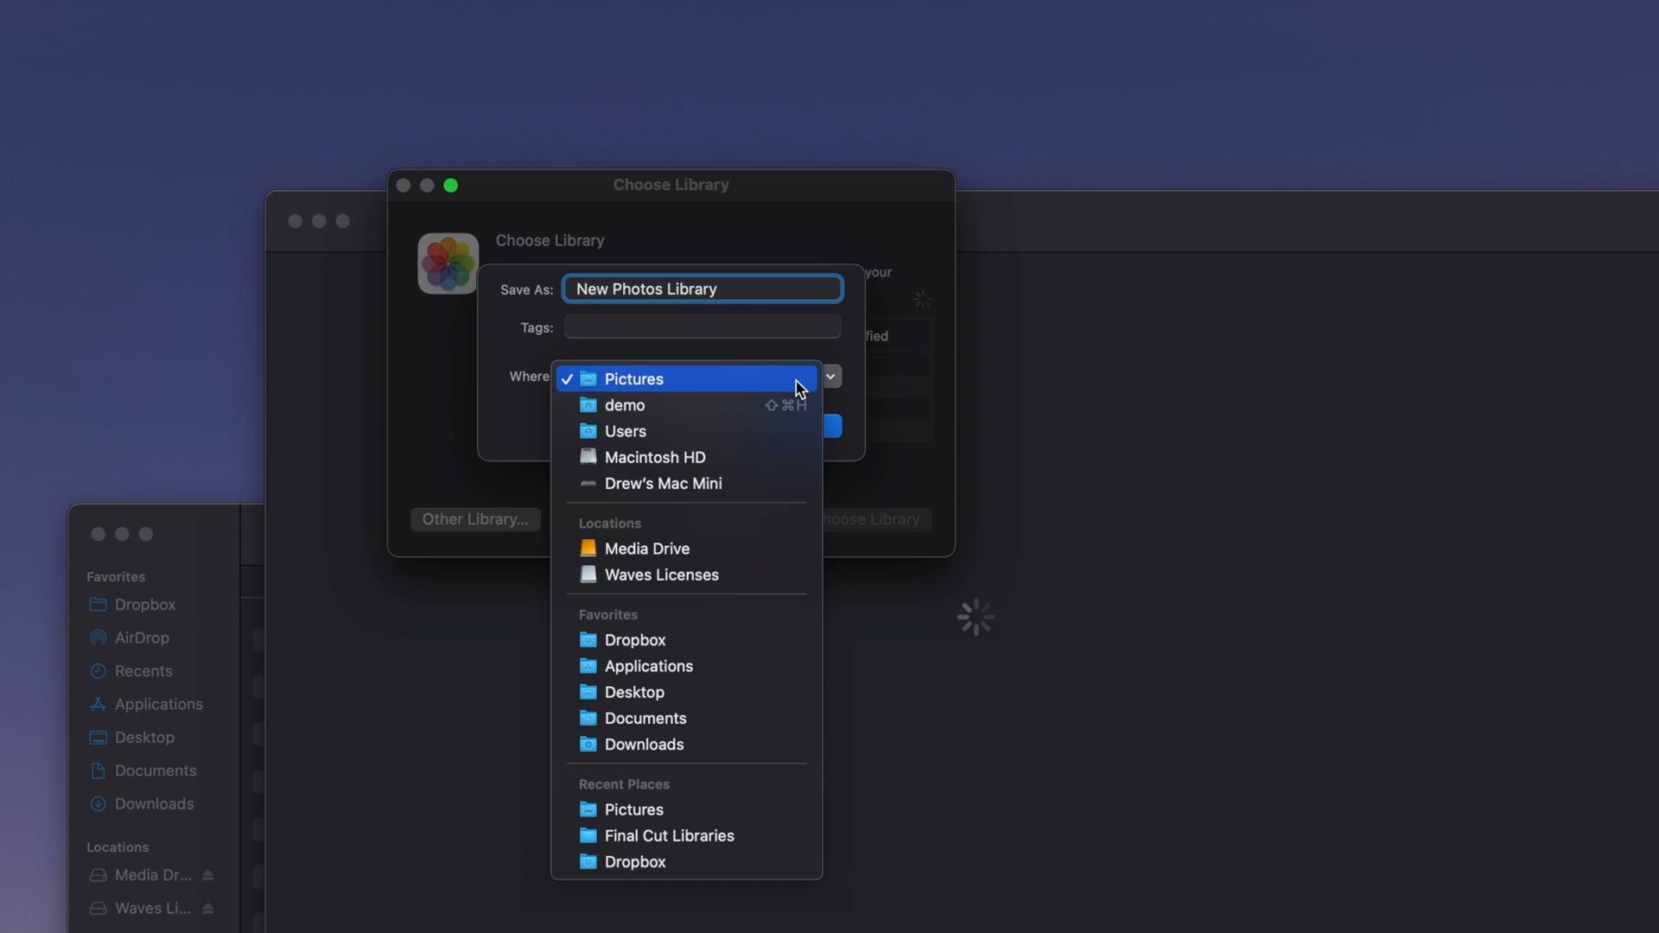
left_click(632, 378)
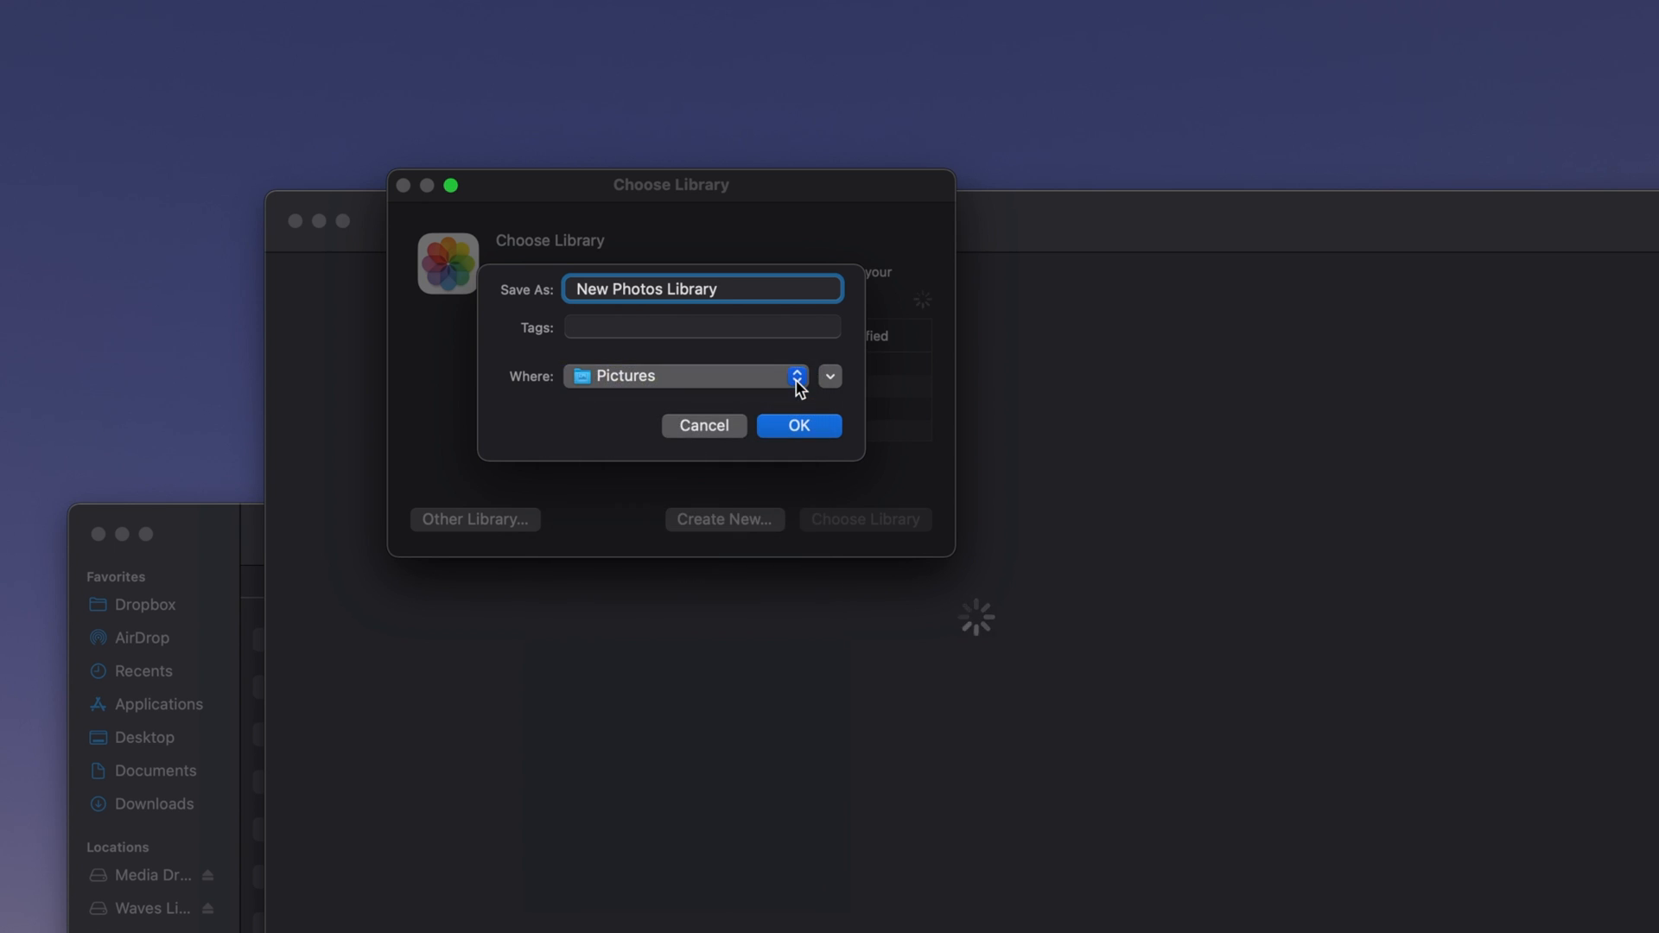
left_click(799, 425)
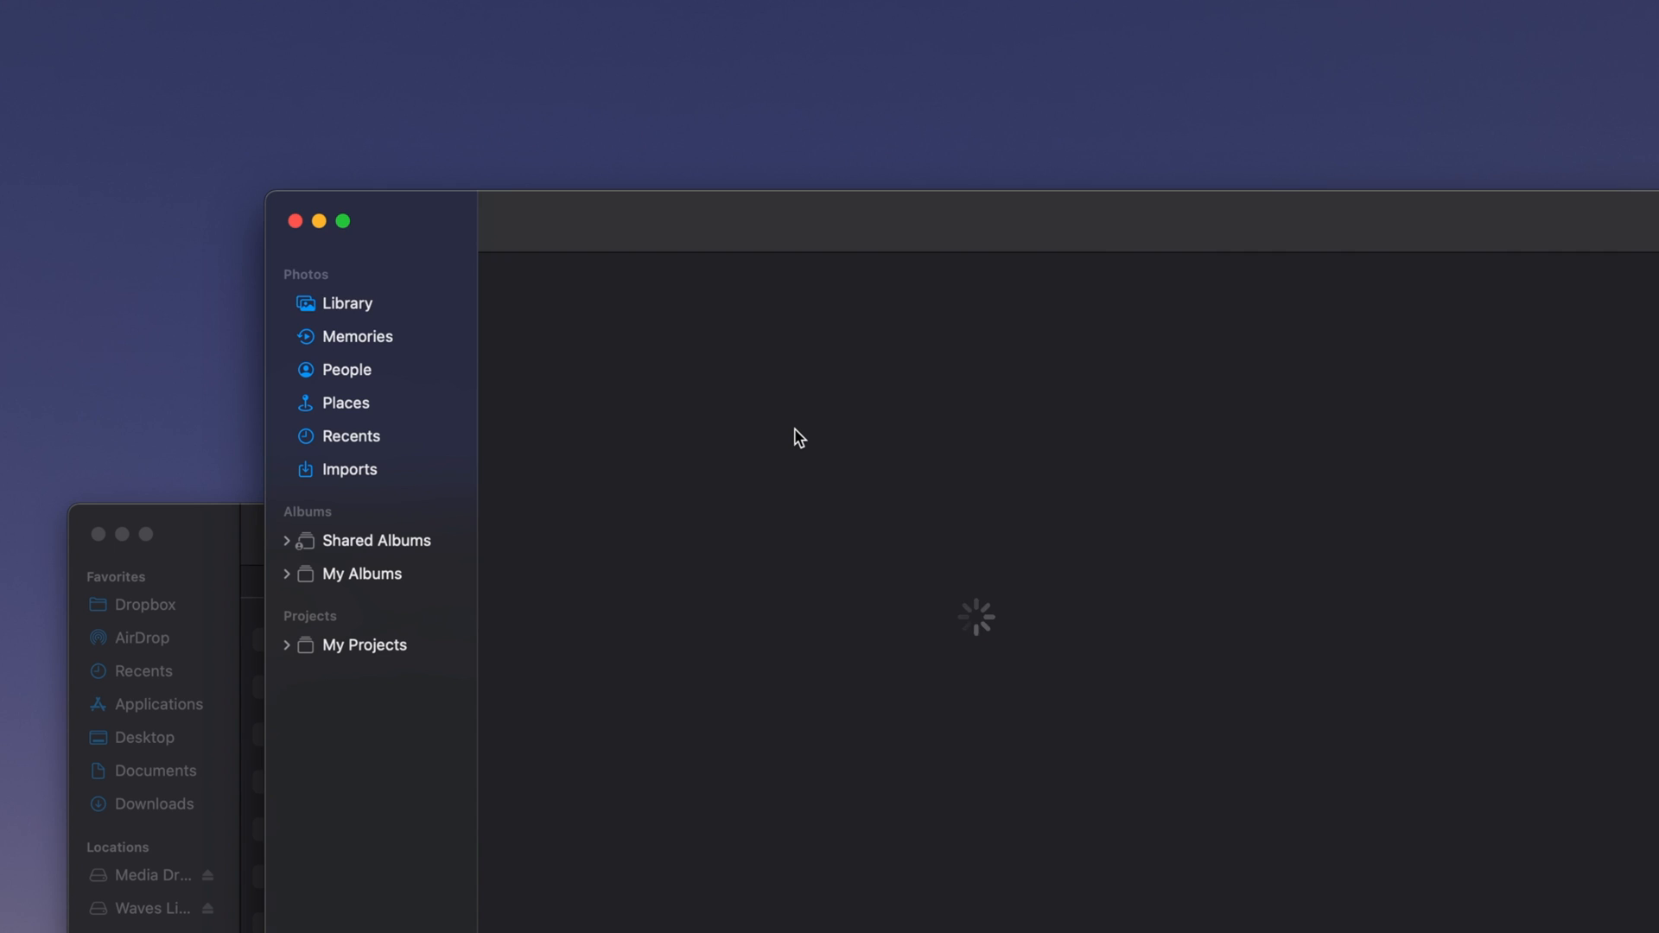